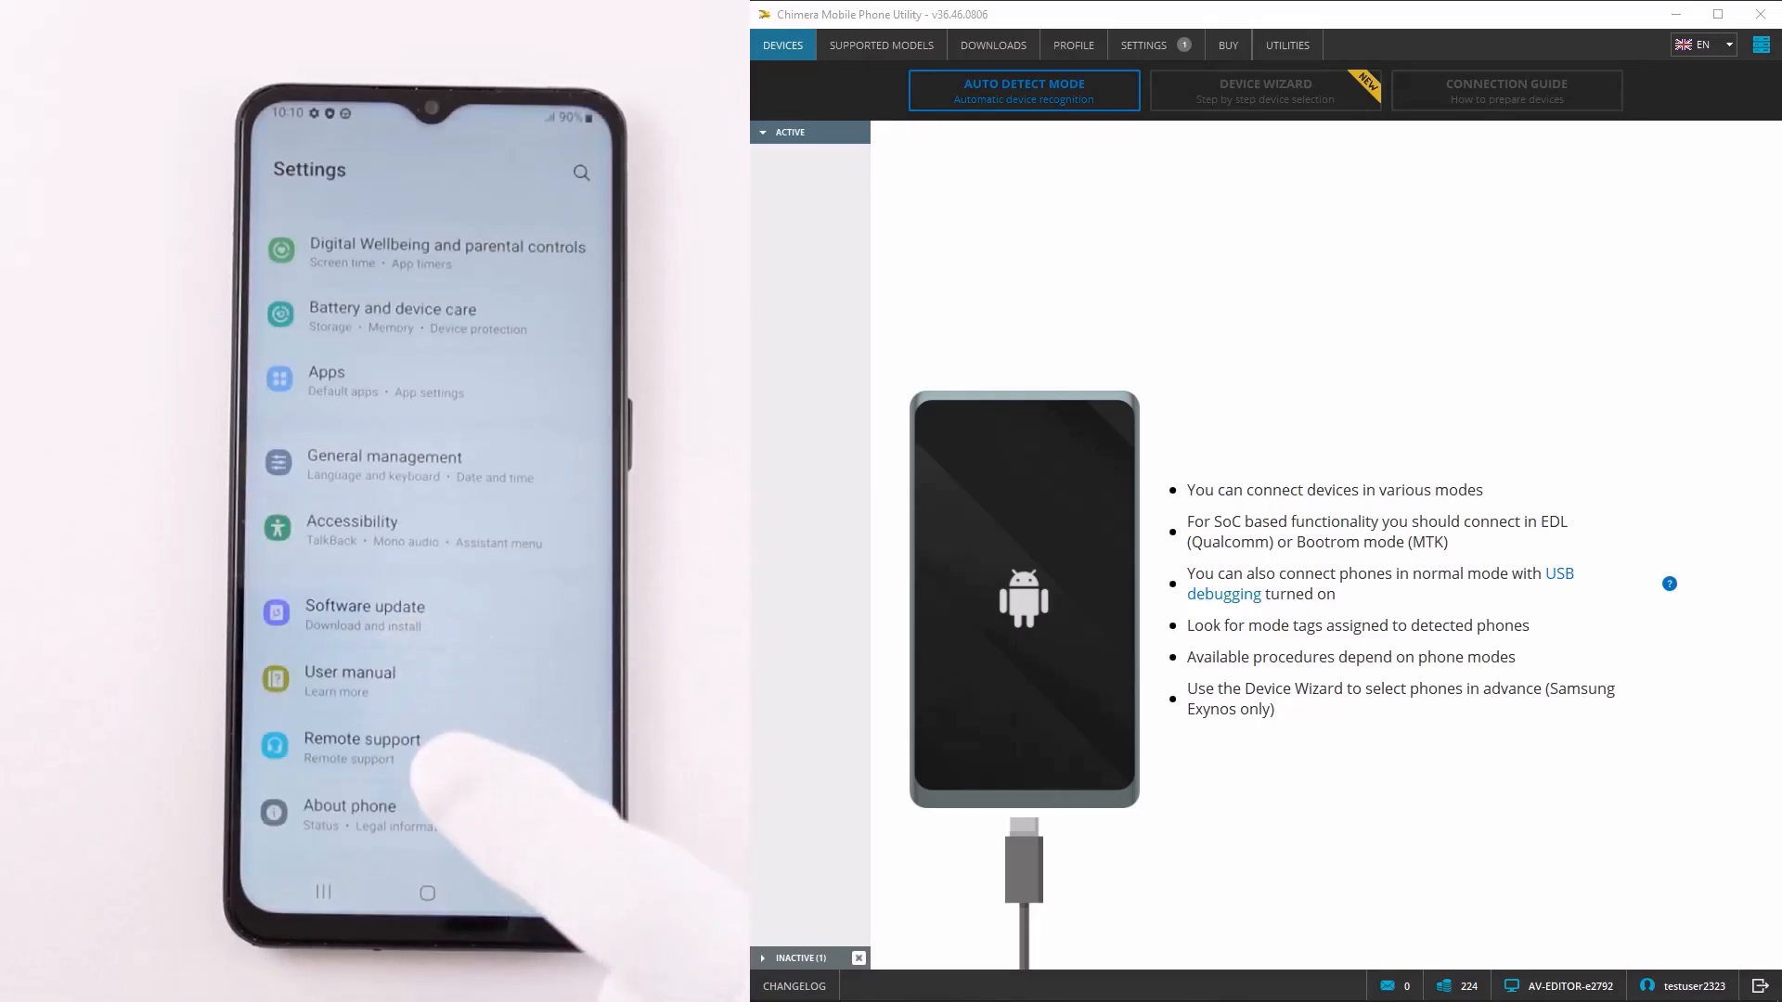
- Show the Galaxy A13's About phone details on the handset while Chimera detects it
click(349, 804)
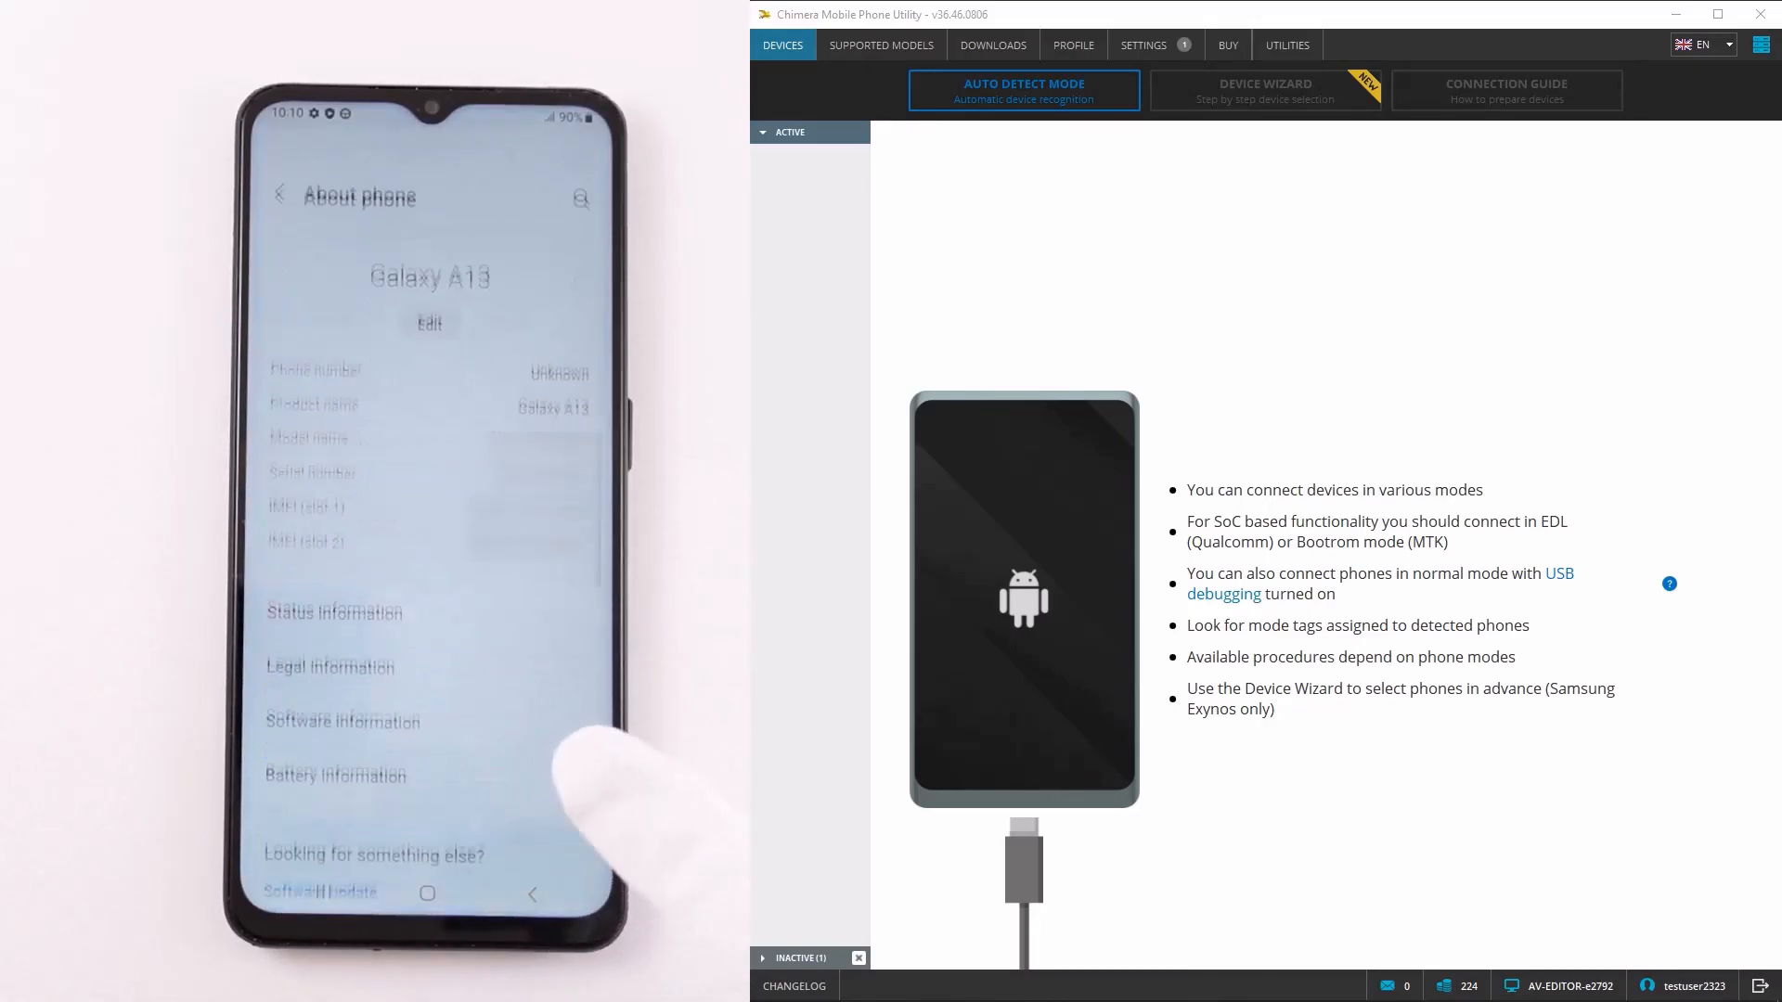
click(342, 723)
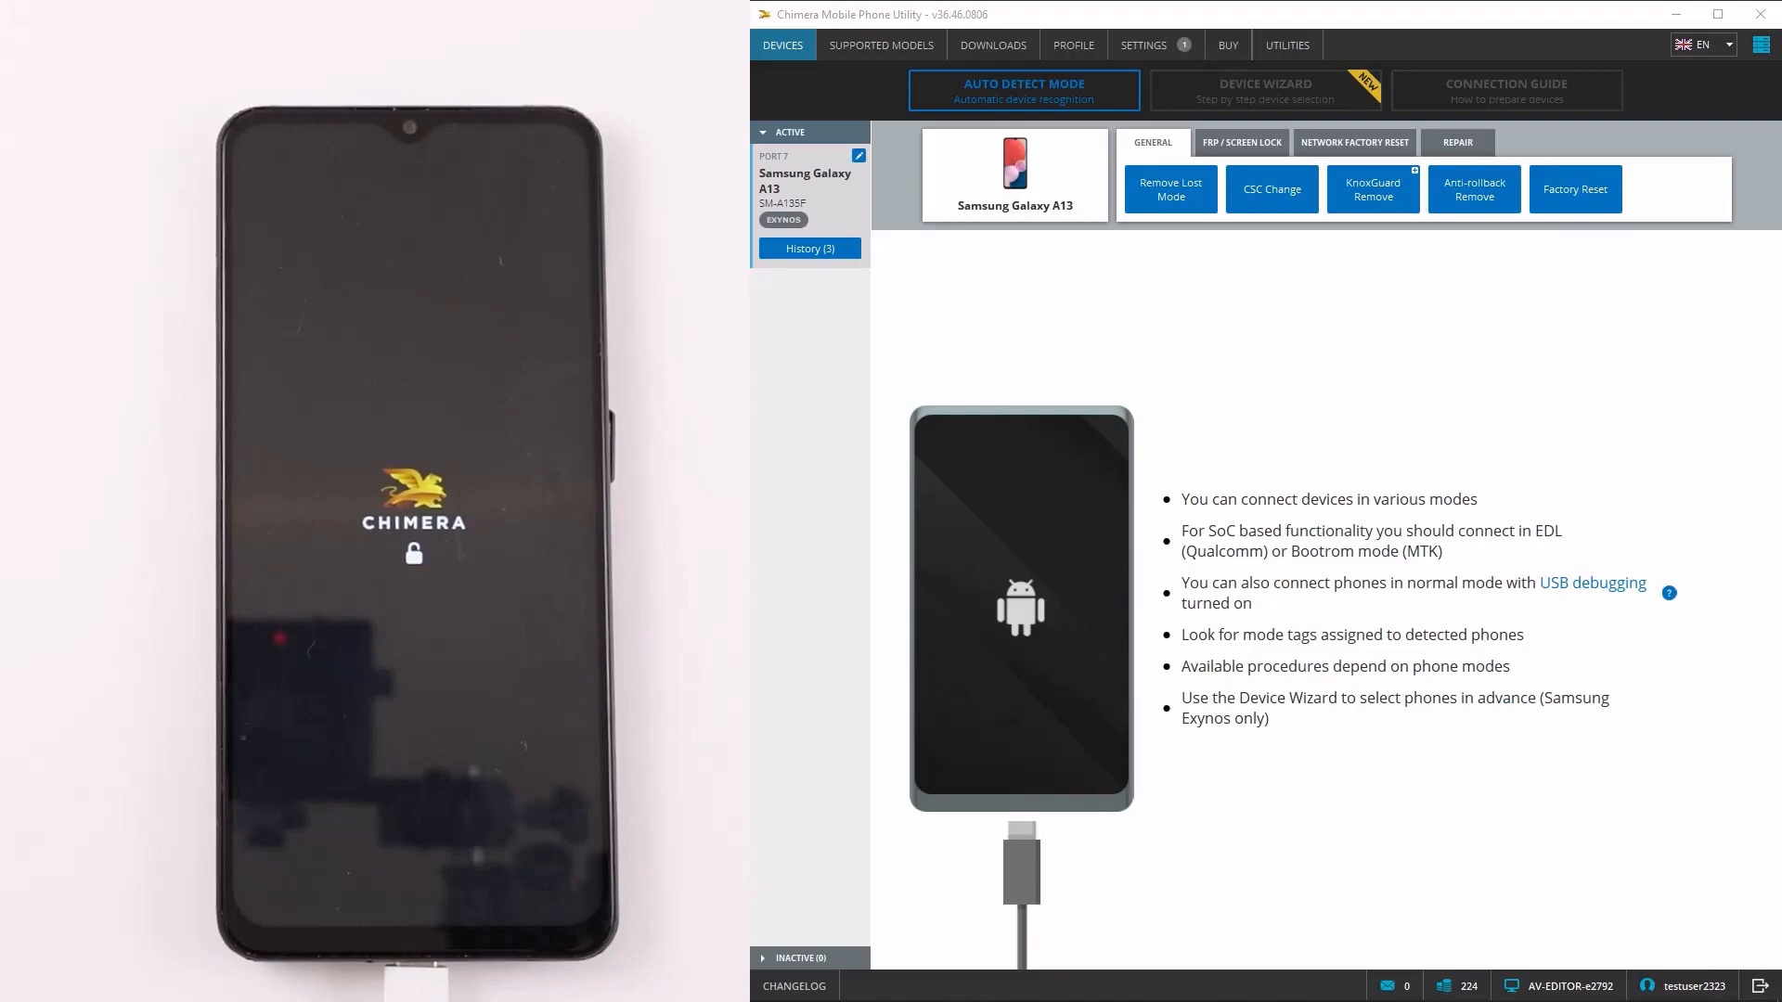
mouse_move(1266, 286)
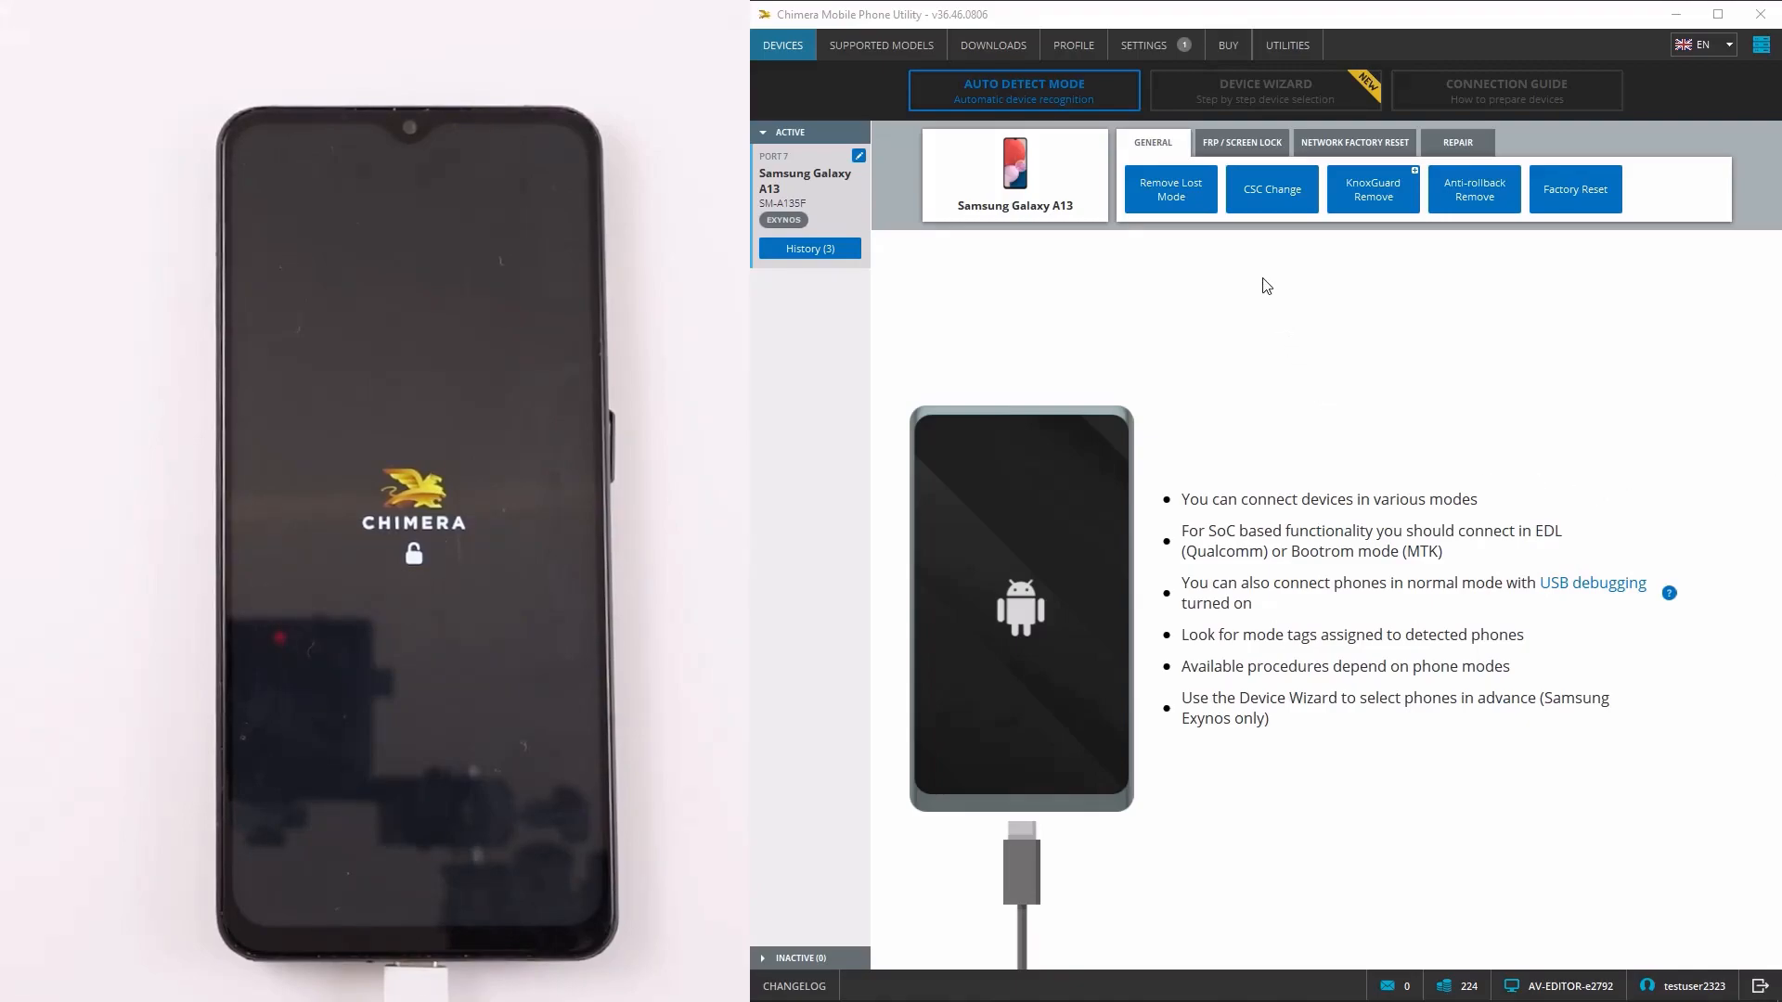
- Start CSC Change and choose XNF as the new customer code
click(1270, 189)
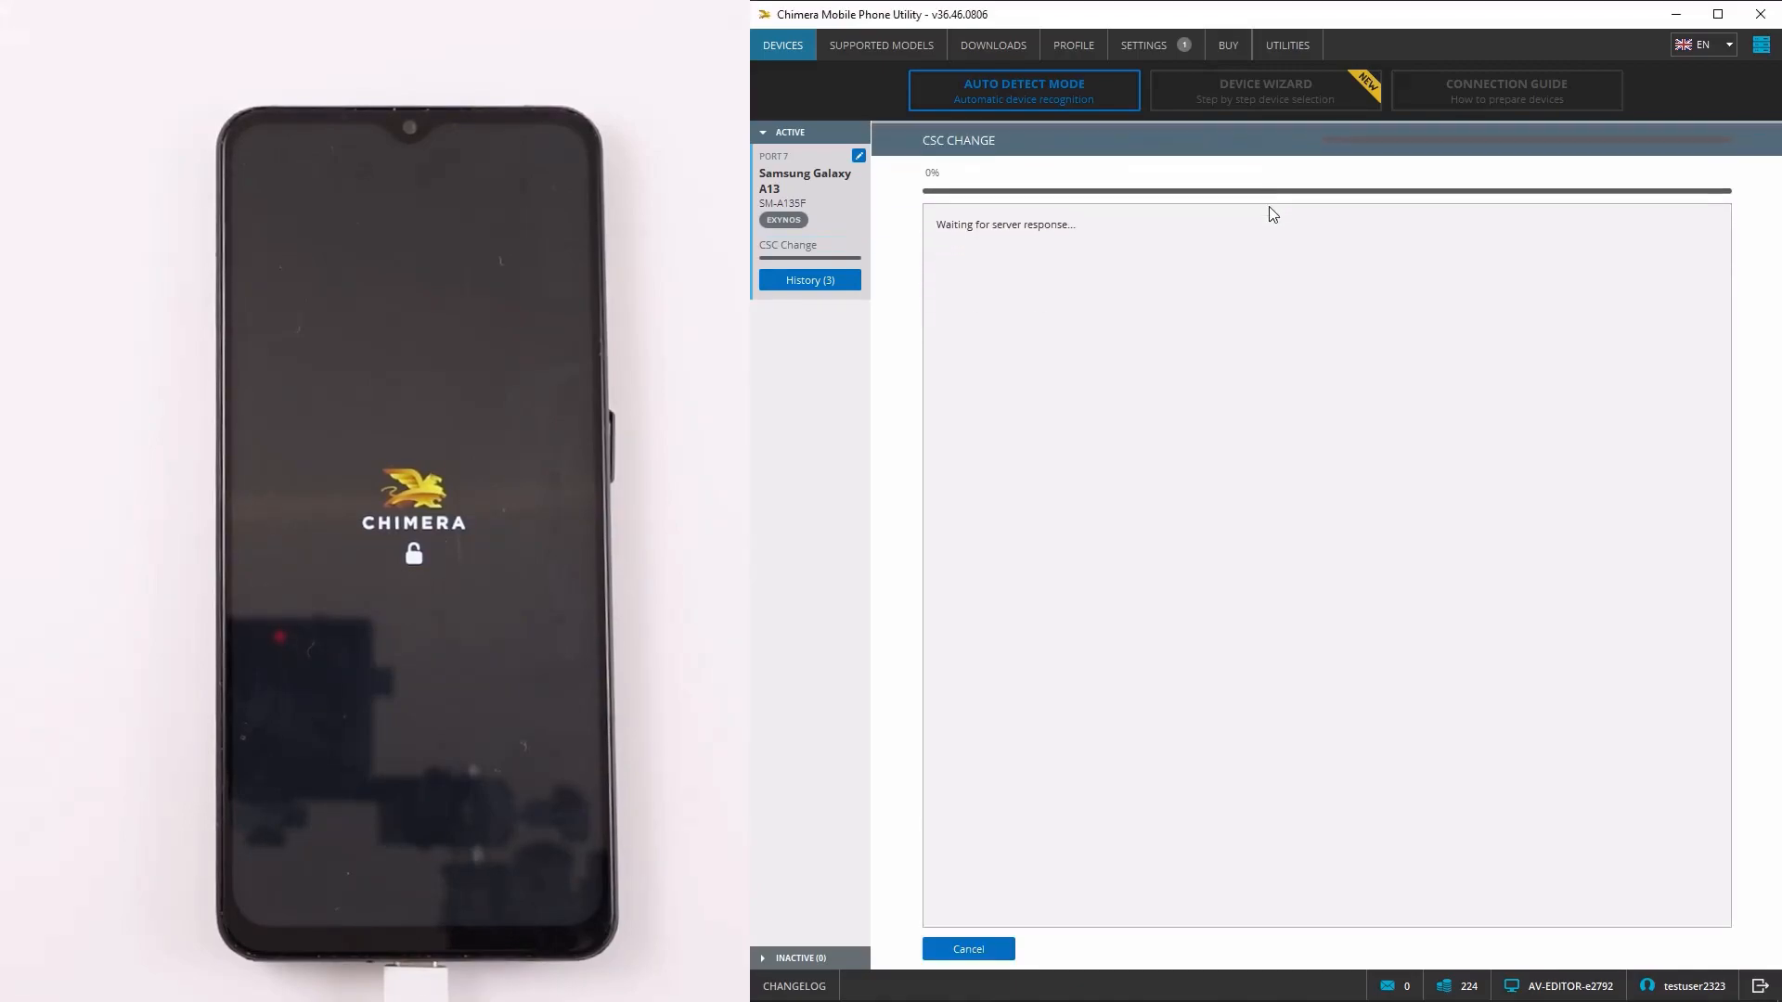
click(1318, 290)
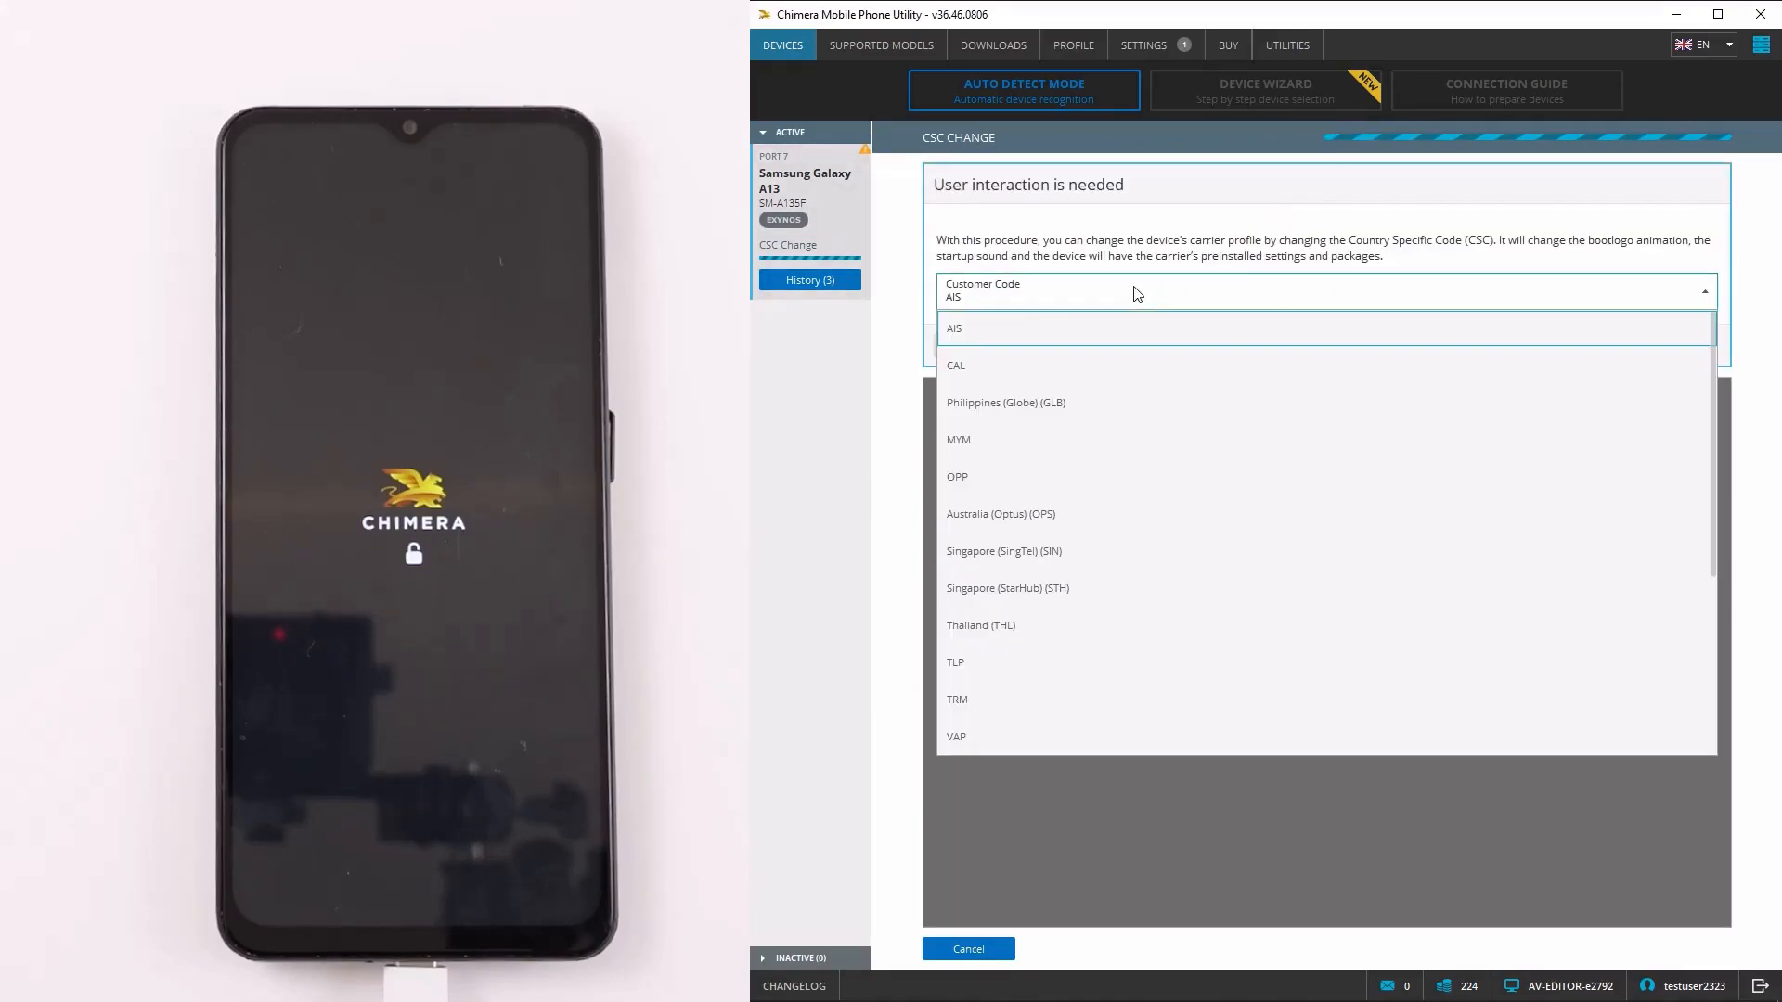
scroll(down, 3)
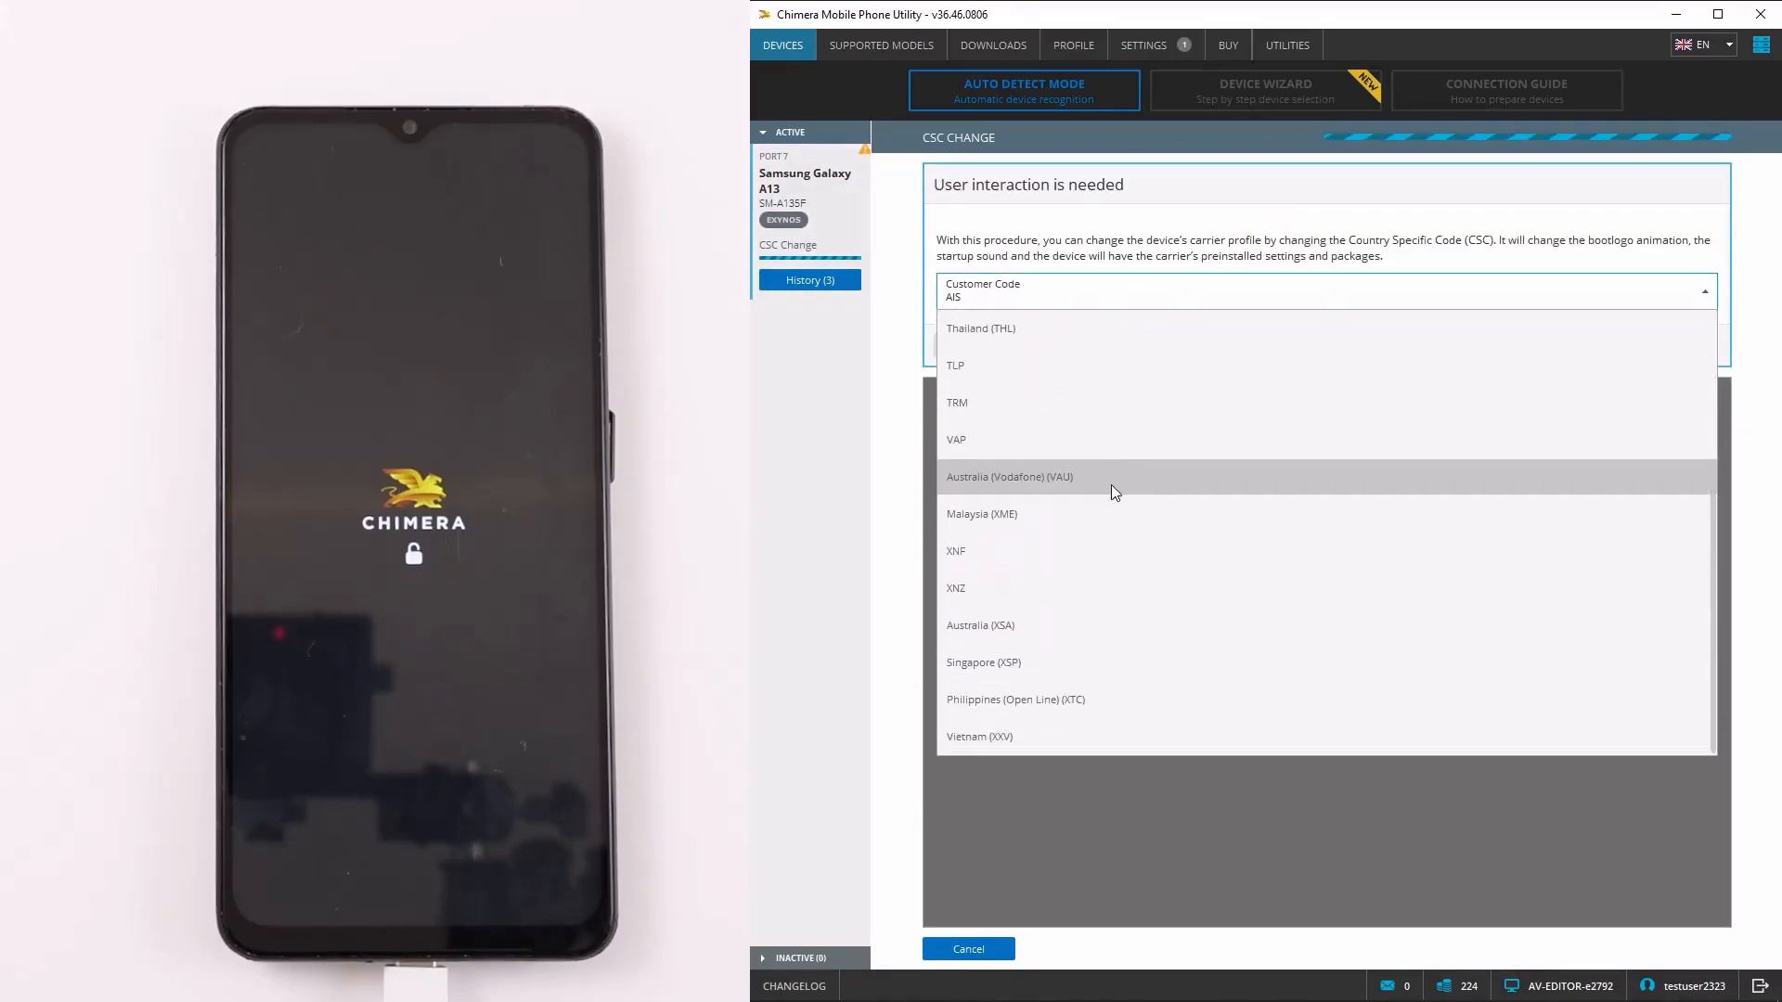
click(956, 552)
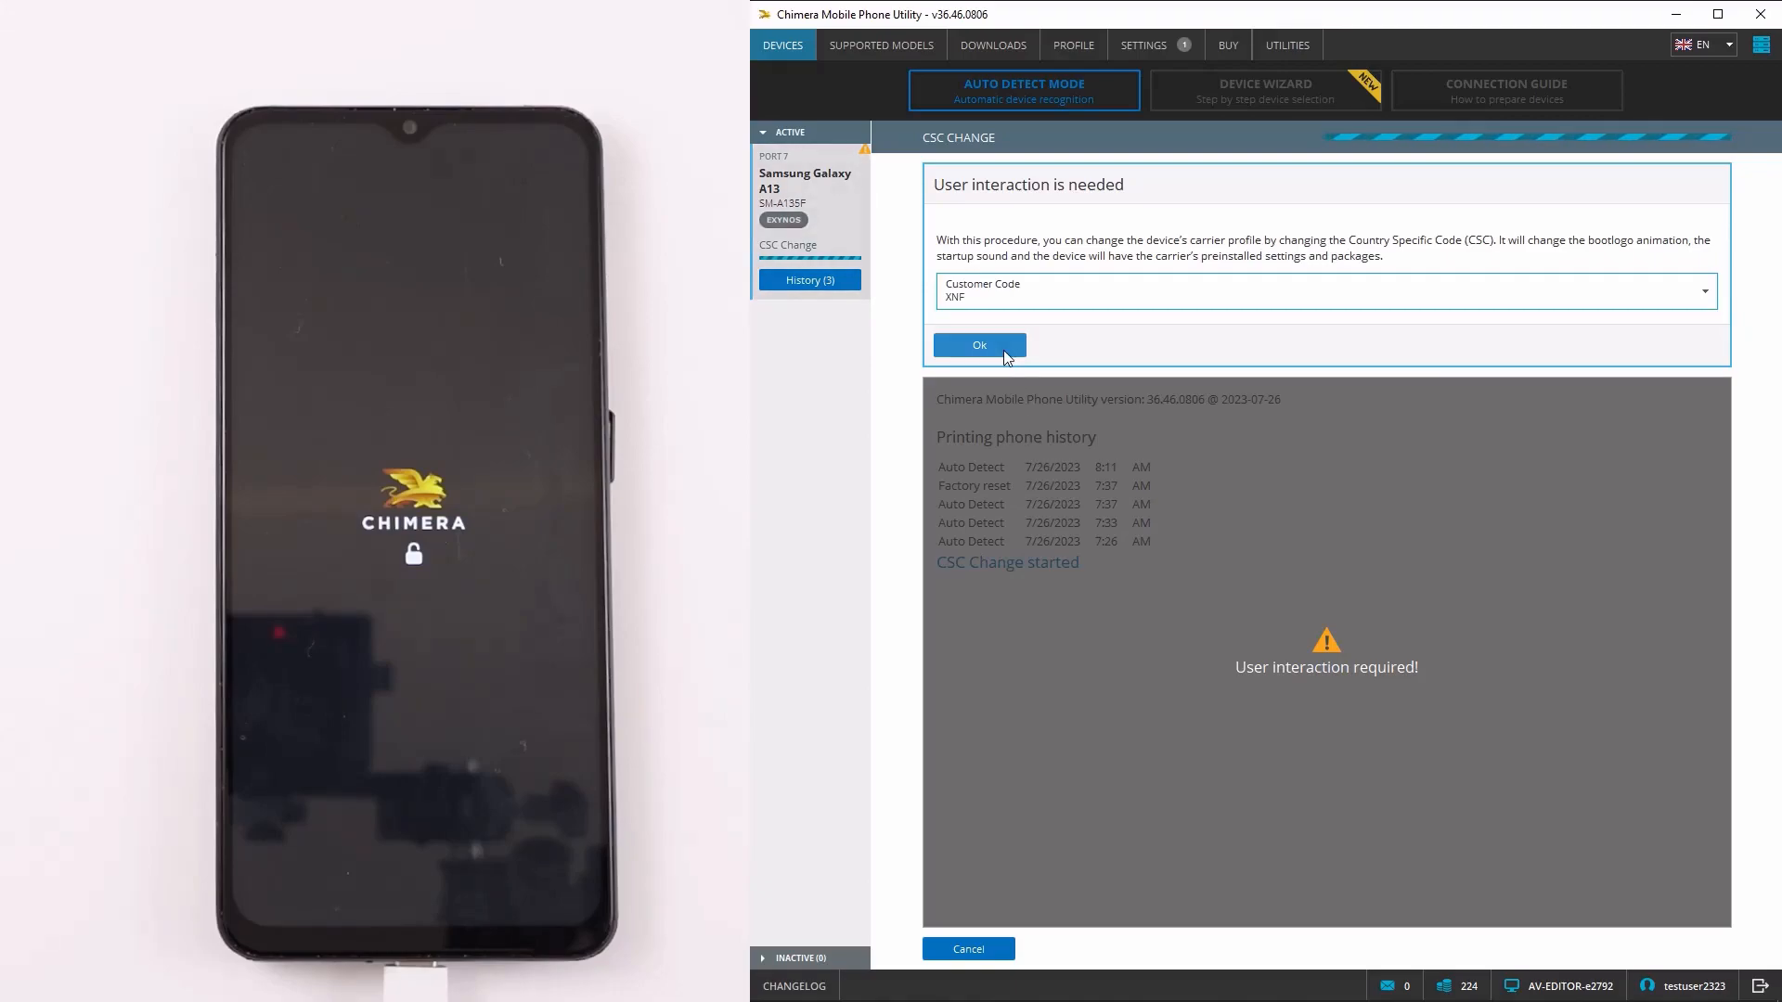
- Confirm XNF to run the CSC change, then dismiss the 'Successfully finished' log
click(979, 345)
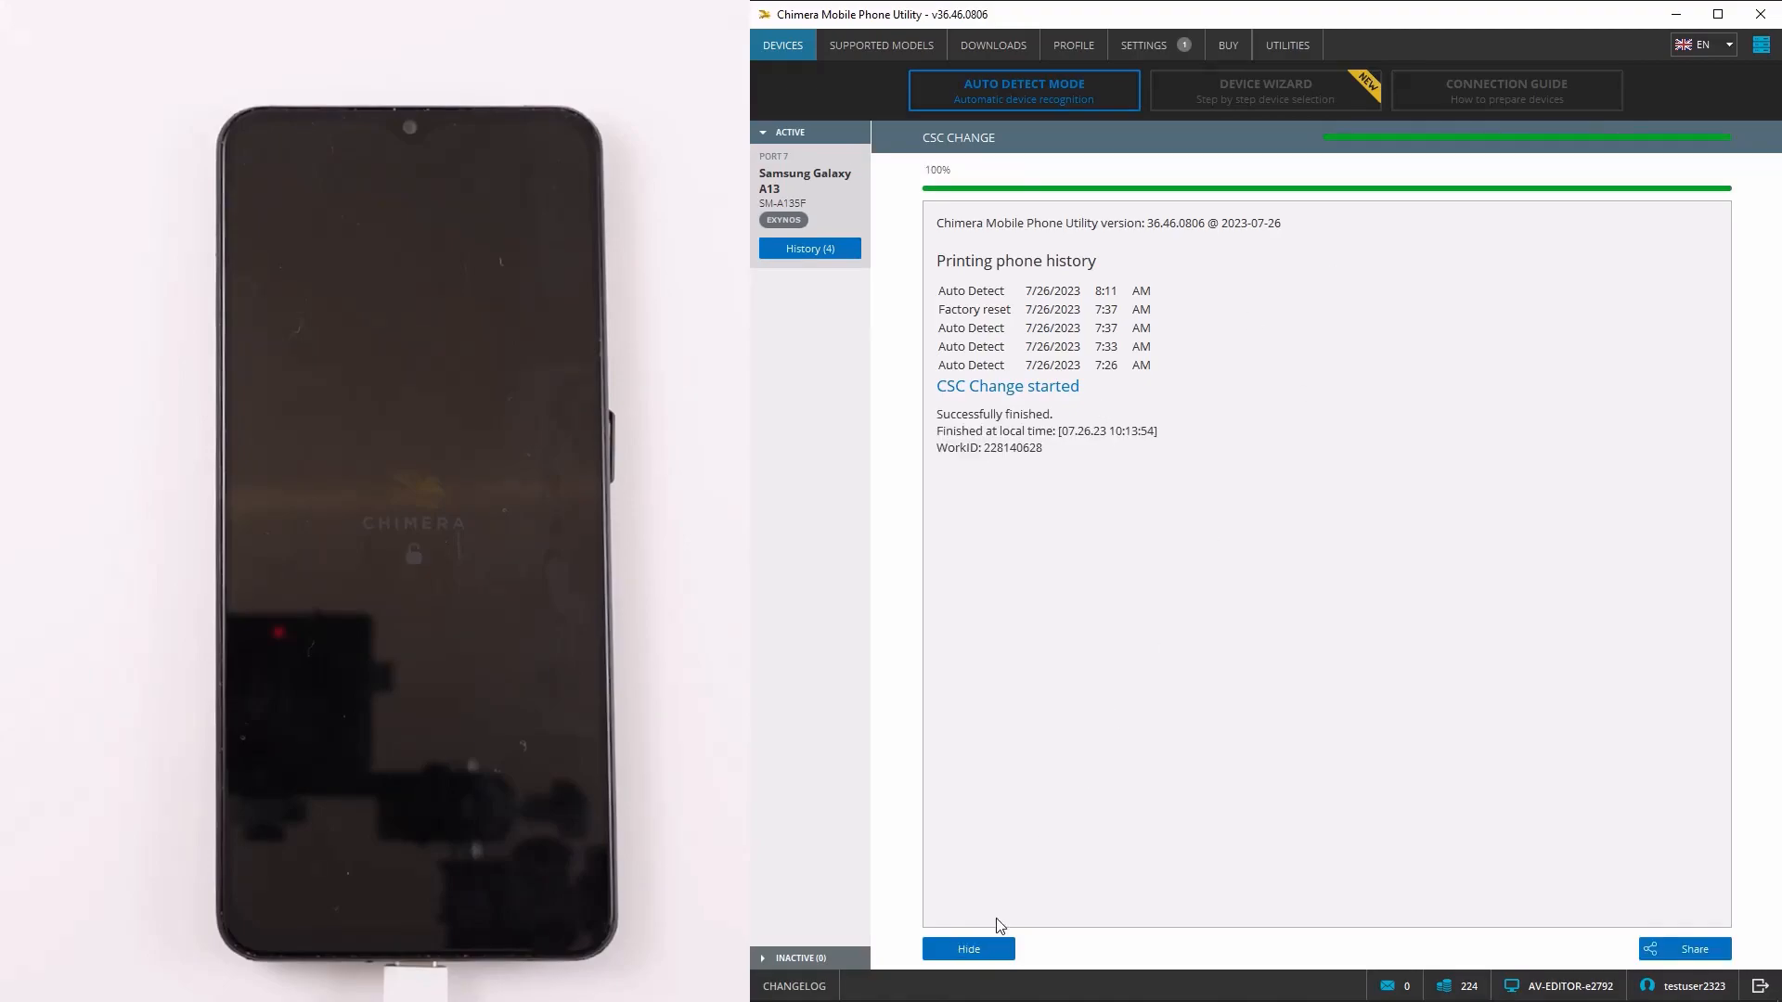
click(965, 949)
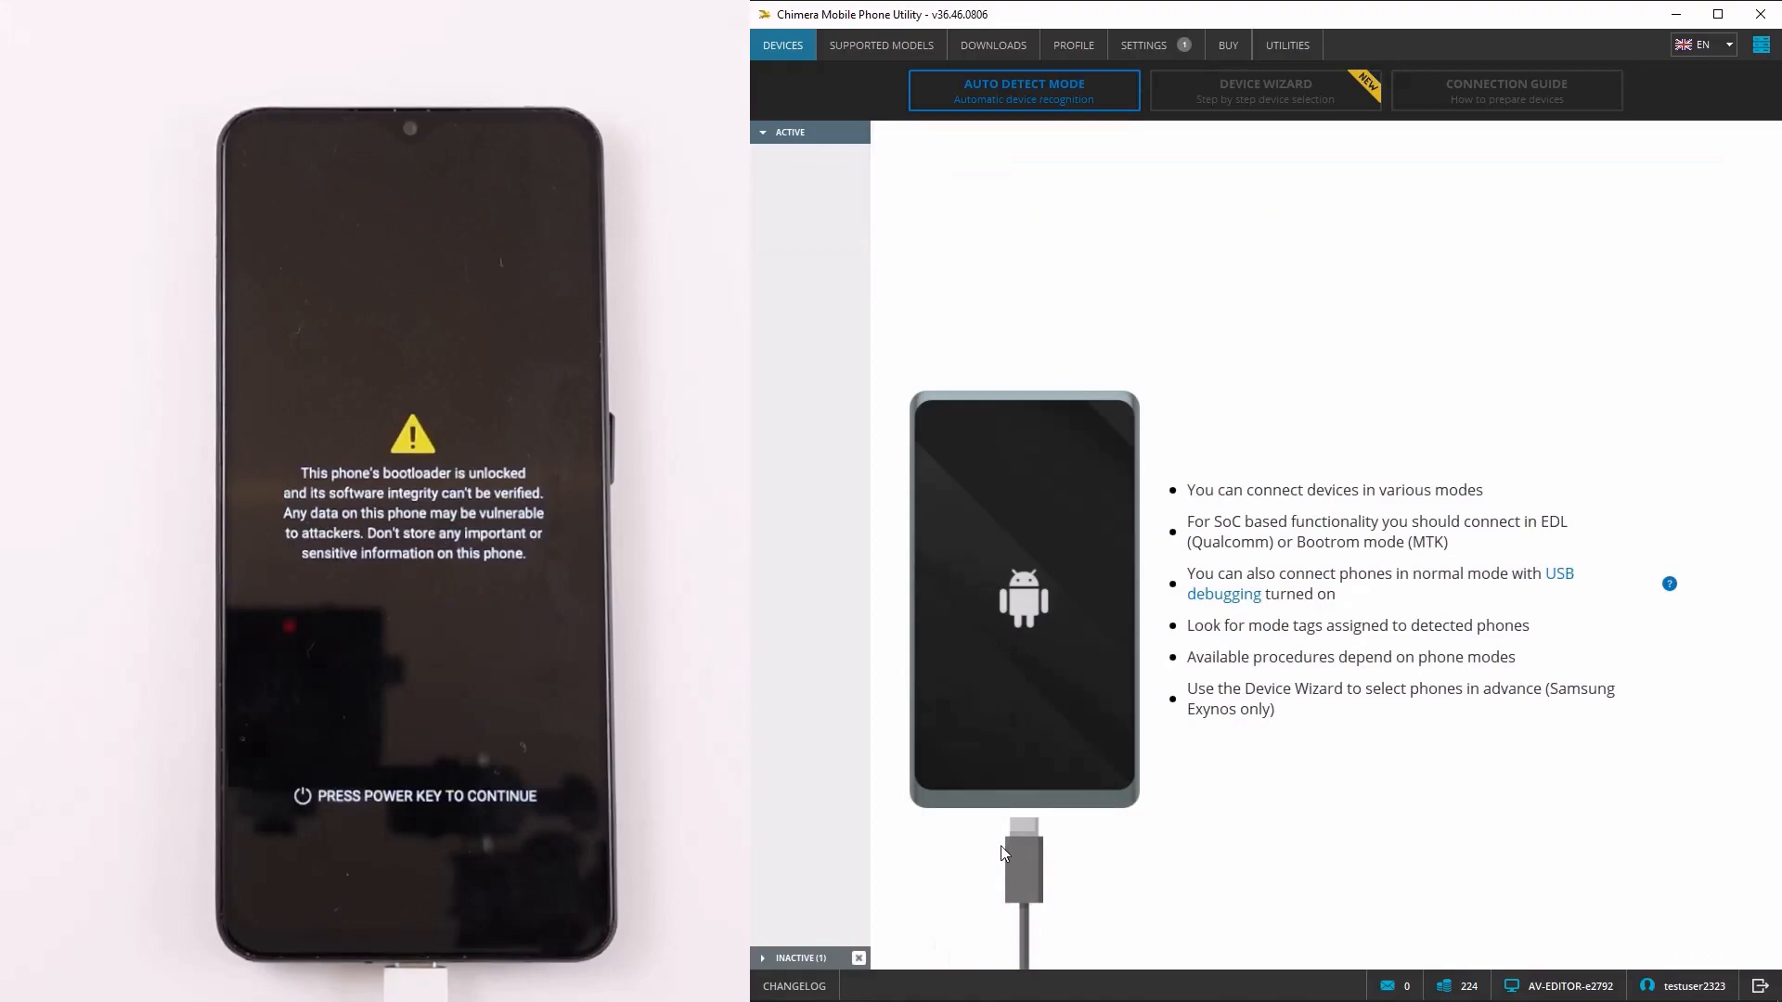